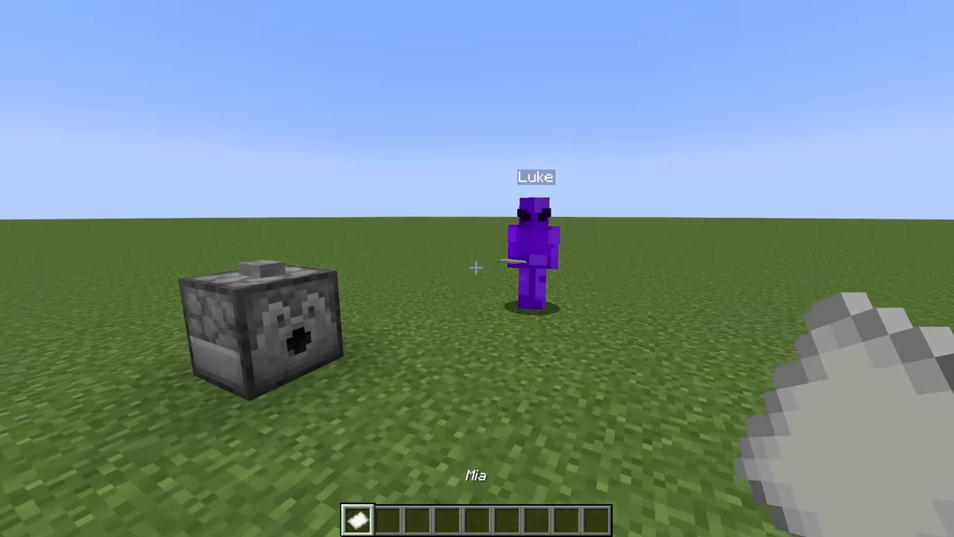
pyautogui.moveTo(477, 269)
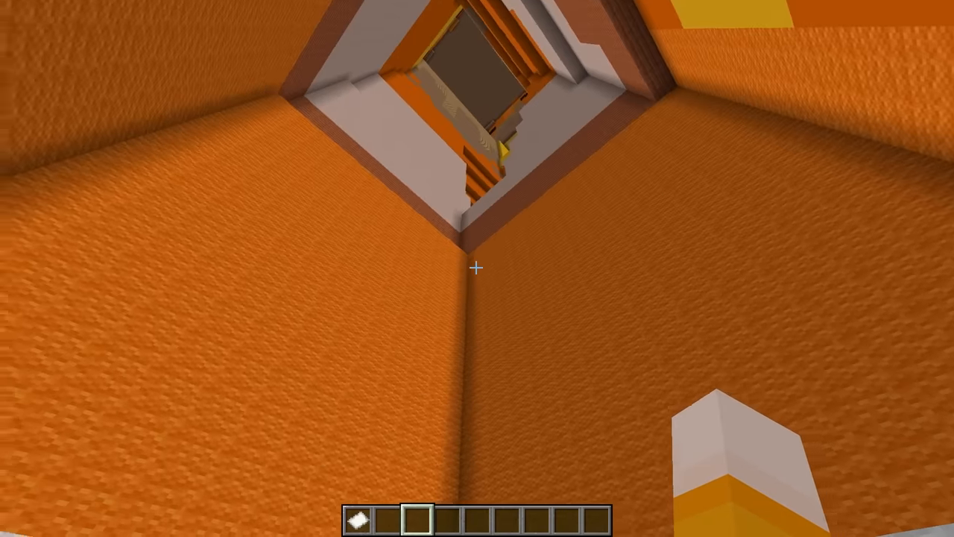
pyautogui.moveTo(478, 268)
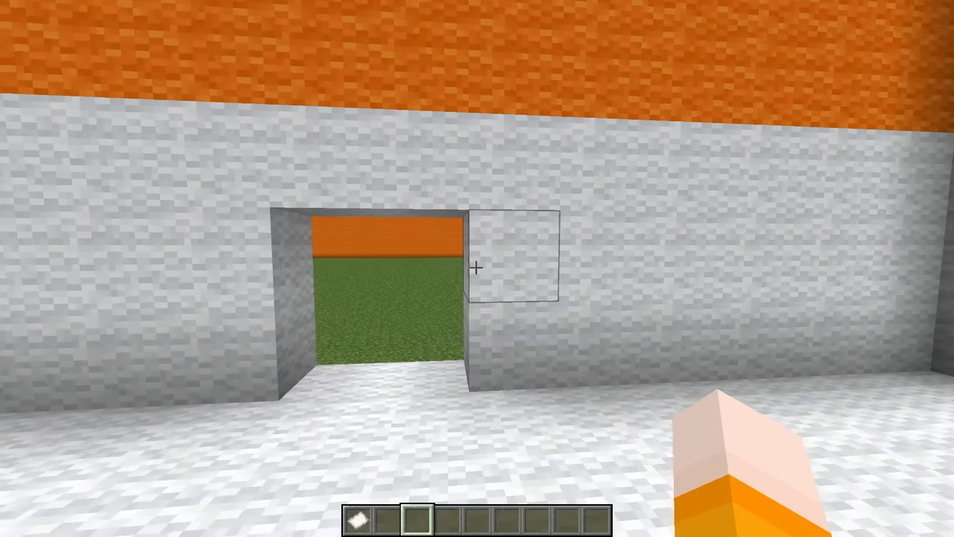
pyautogui.moveTo(477, 269)
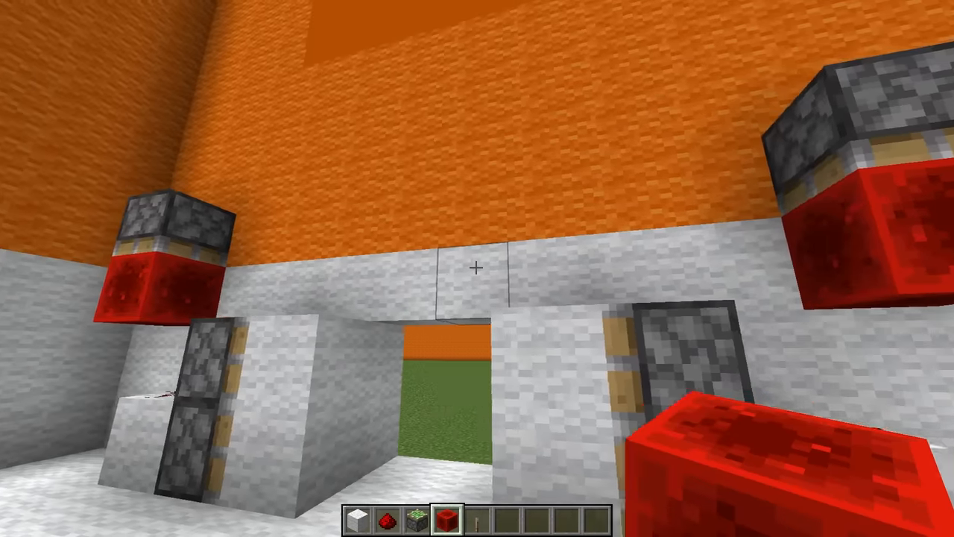
pyautogui.moveTo(478, 269)
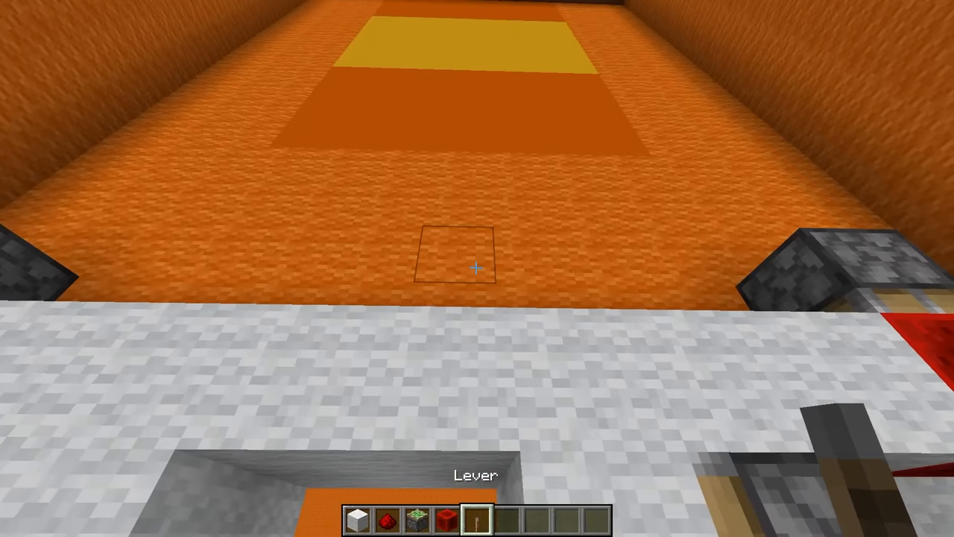
# Step: Place a lever on the orange floor beside the doorway, wired toward the piston door
pyautogui.click(475, 267)
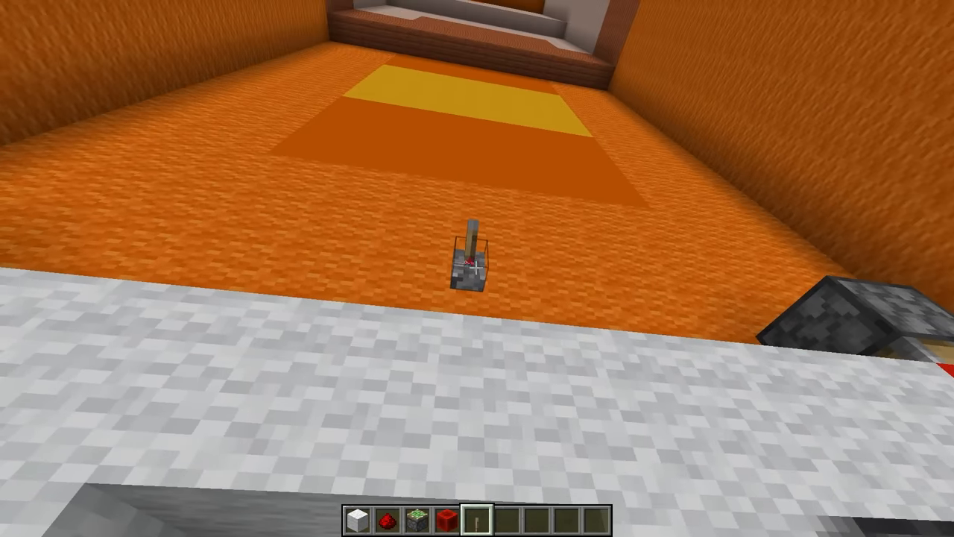
pyautogui.moveTo(477, 268)
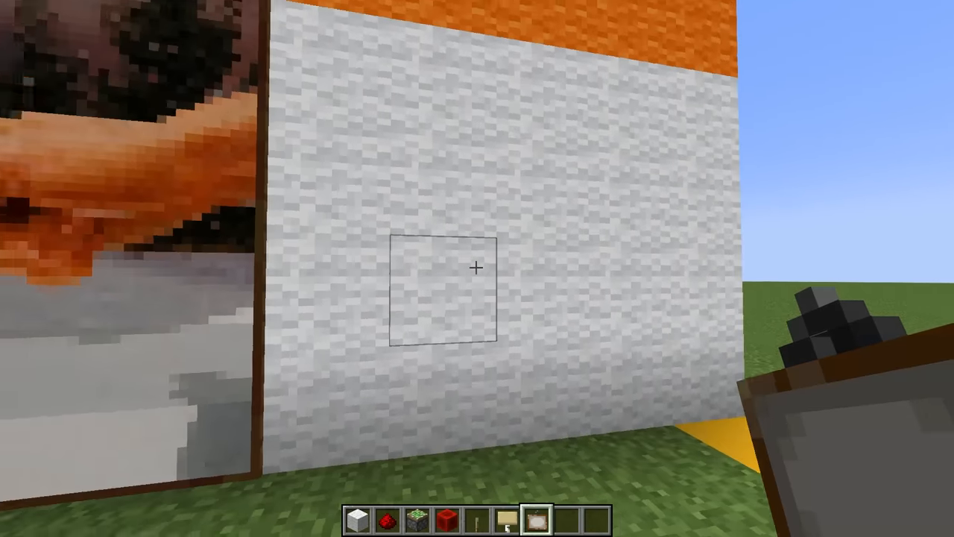
pyautogui.moveTo(477, 268)
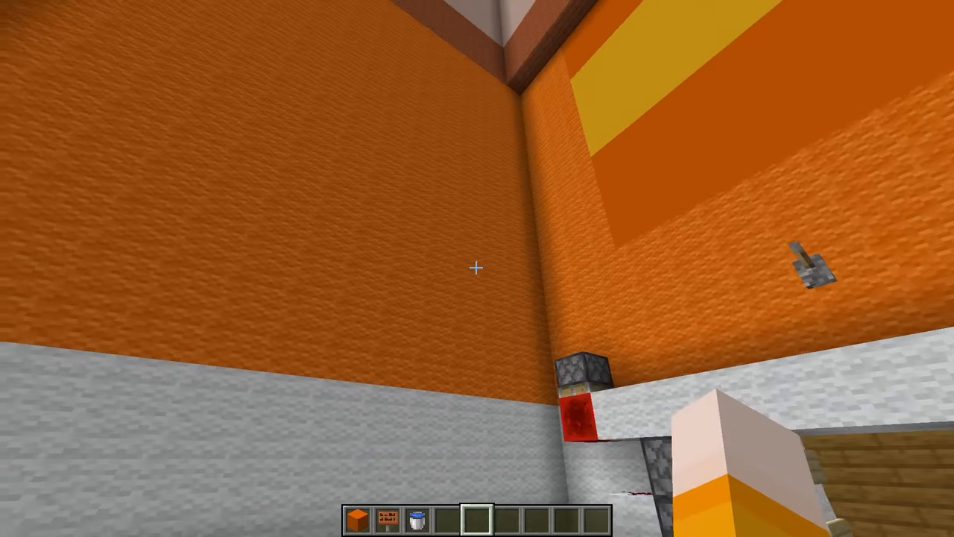
pyautogui.moveTo(477, 268)
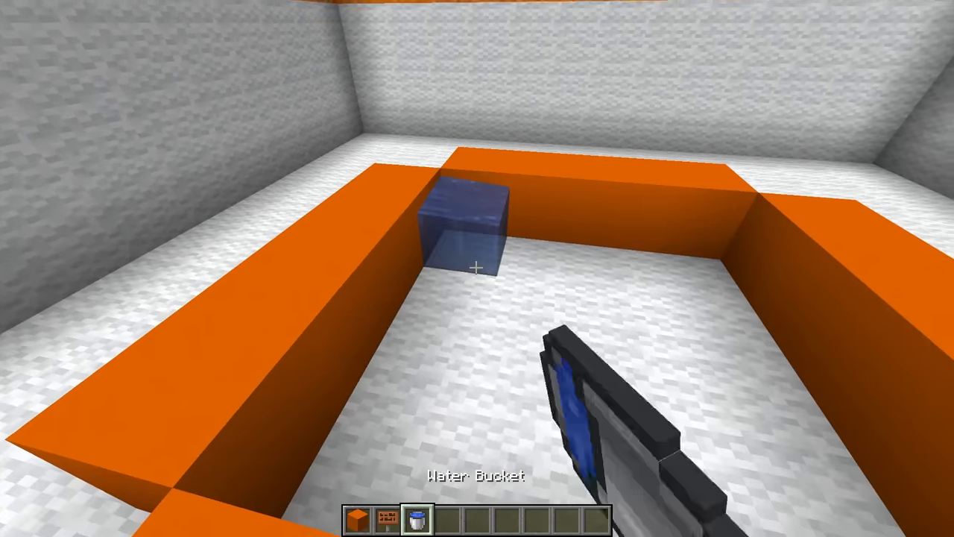
# Step: Pour a water bucket into the orange-rimmed pool to begin the trident section
pyautogui.click(478, 268)
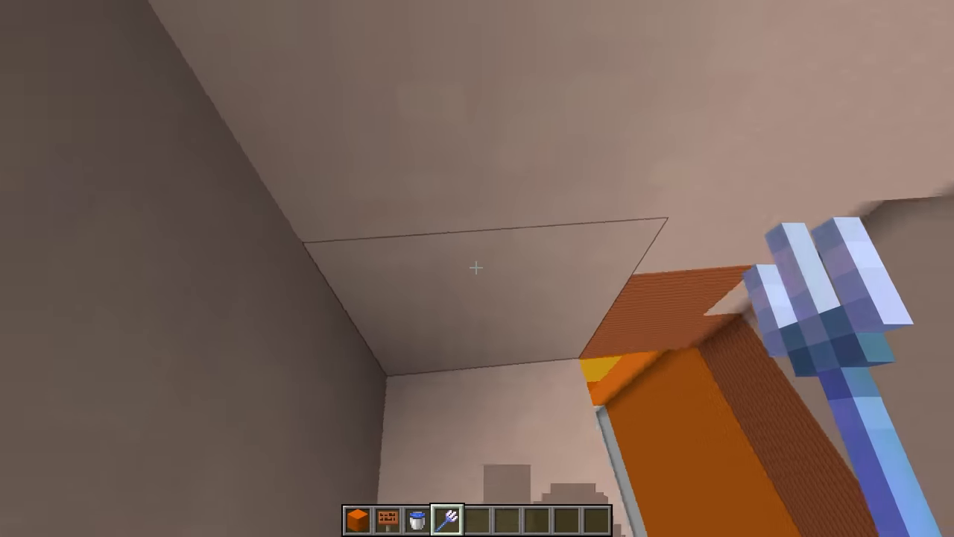
pyautogui.moveTo(477, 269)
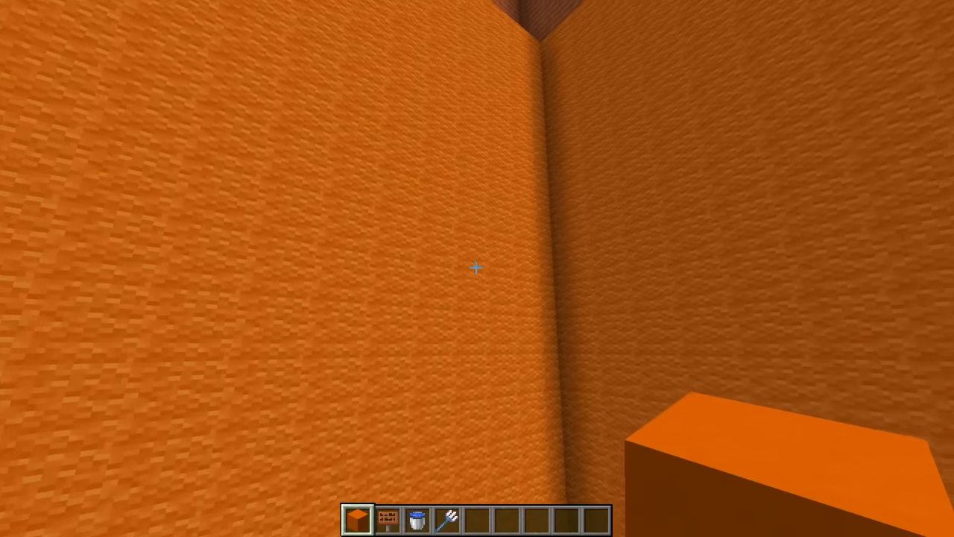
pyautogui.moveTo(477, 269)
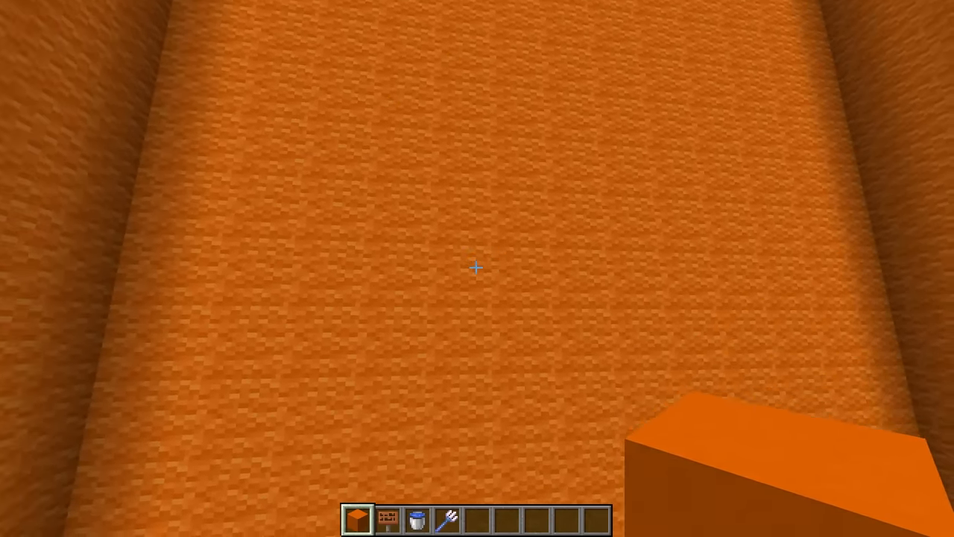
# Step: Write a wooden sign on the wall by the water basin and switch to hotbar slot 4
pyautogui.click(476, 268)
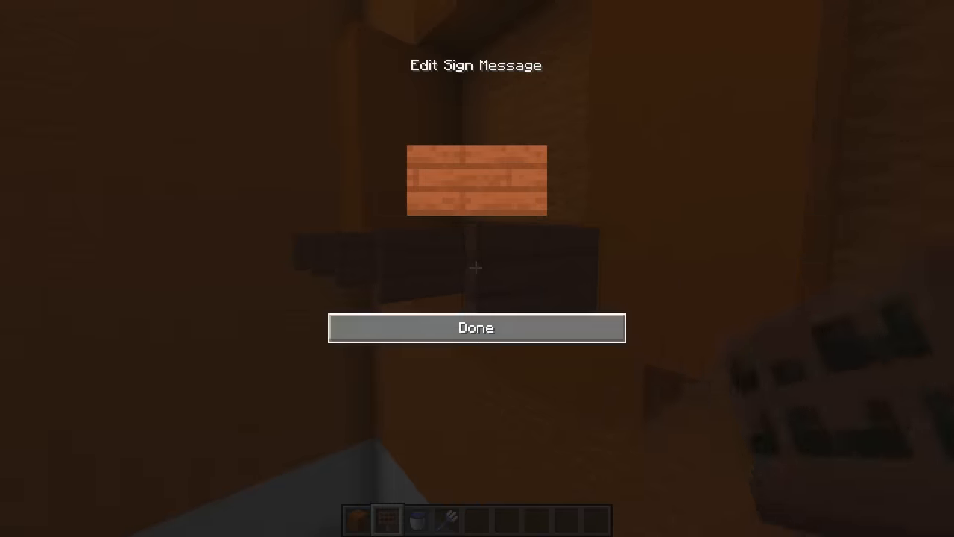
pyautogui.click(475, 327)
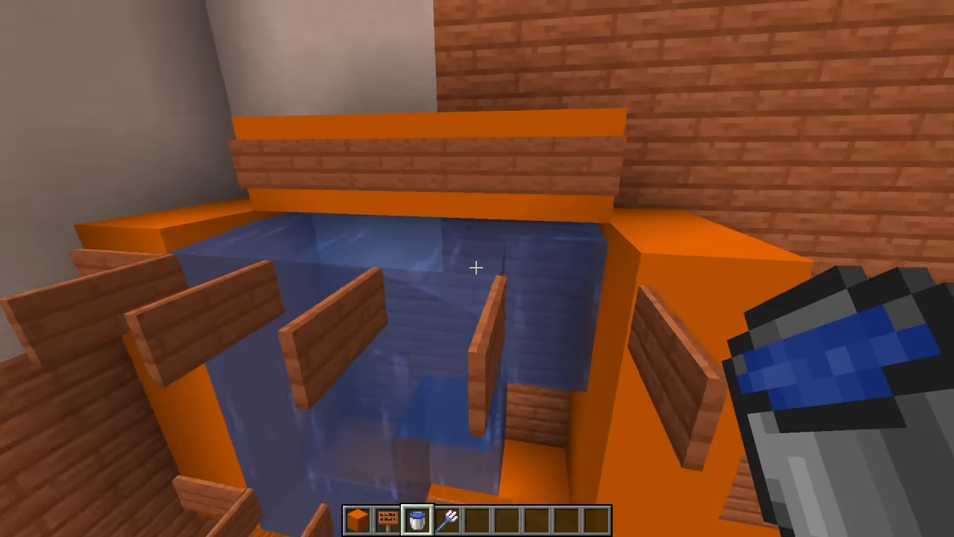
pyautogui.moveTo(477, 268)
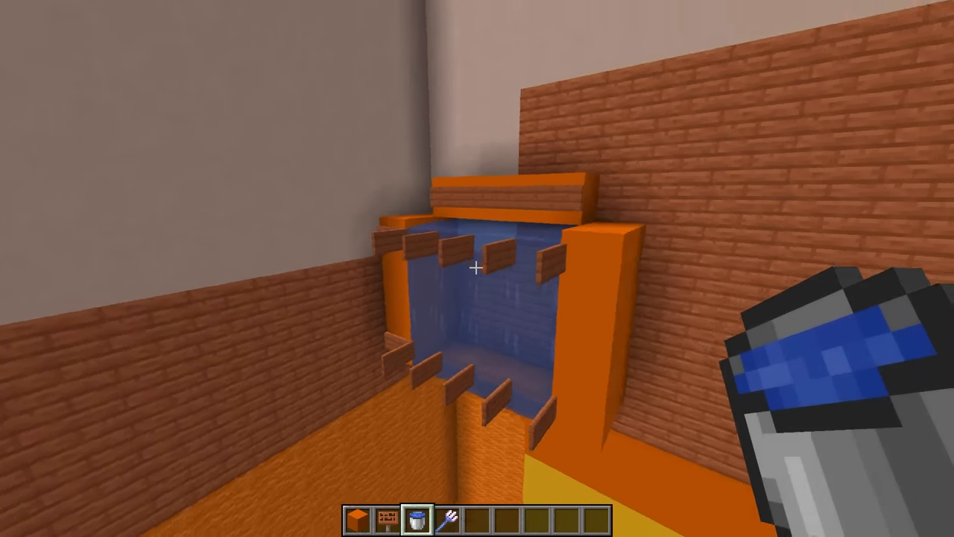
pyautogui.moveTo(477, 150)
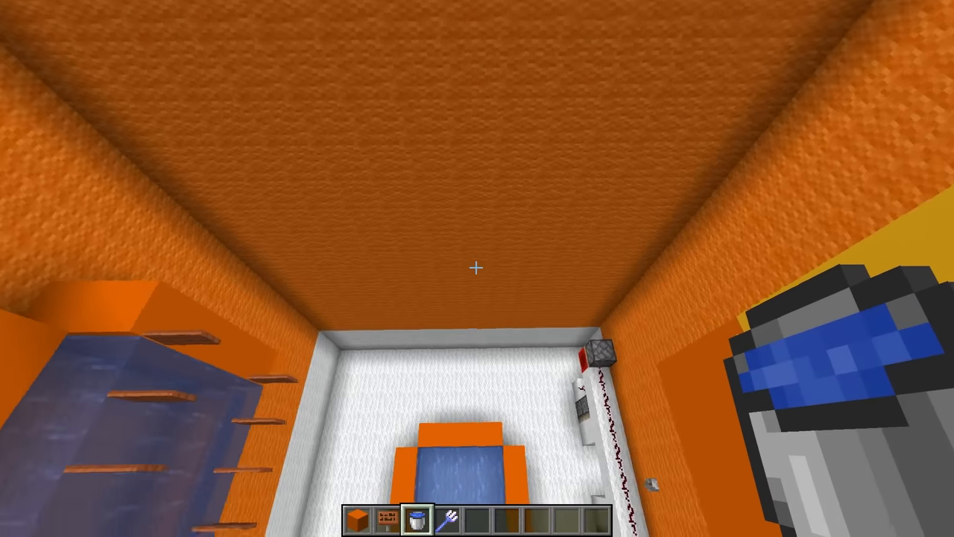
pyautogui.press('4')
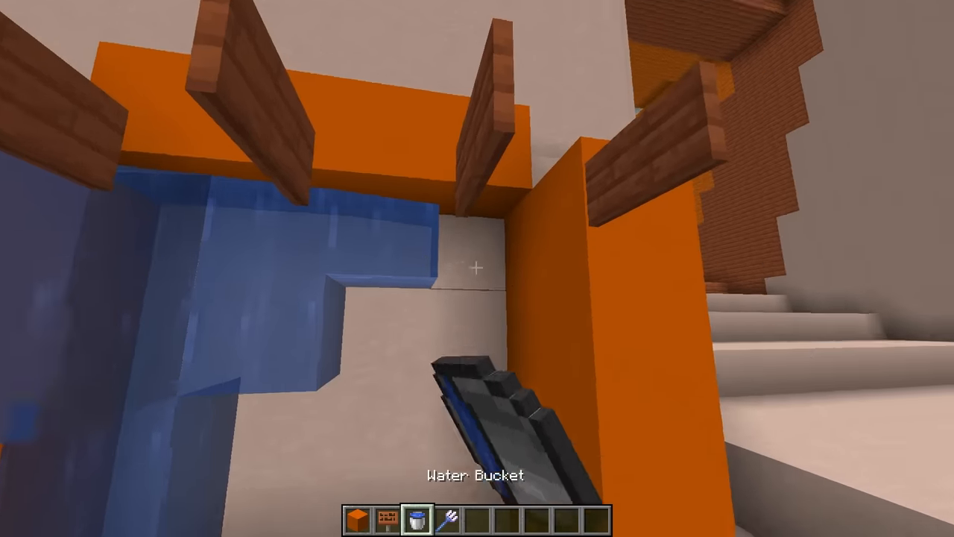
pyautogui.moveTo(477, 269)
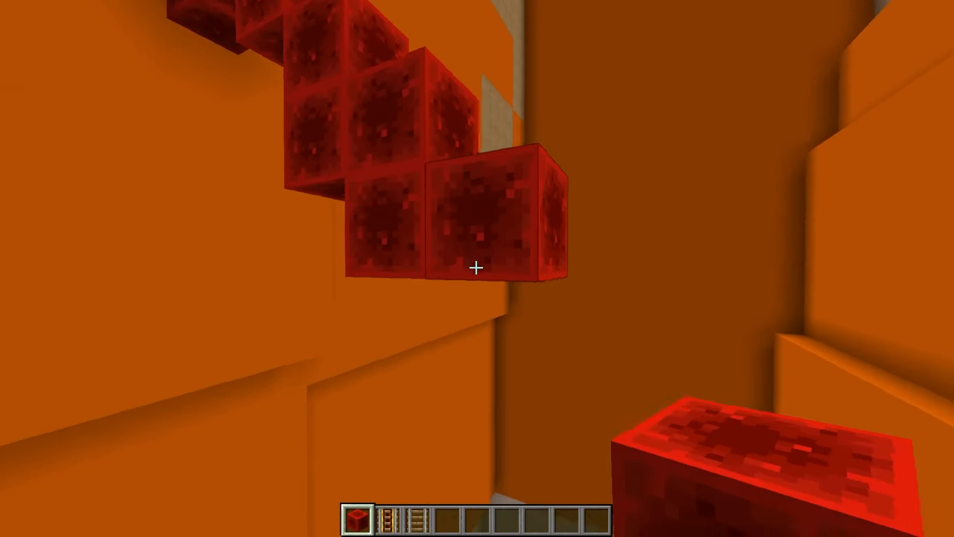
pyautogui.moveTo(477, 268)
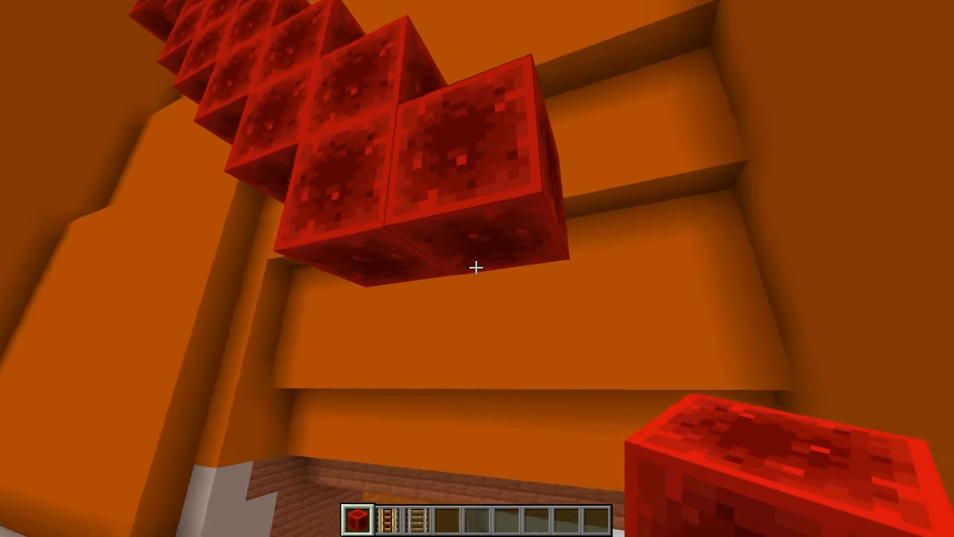
pyautogui.moveTo(477, 268)
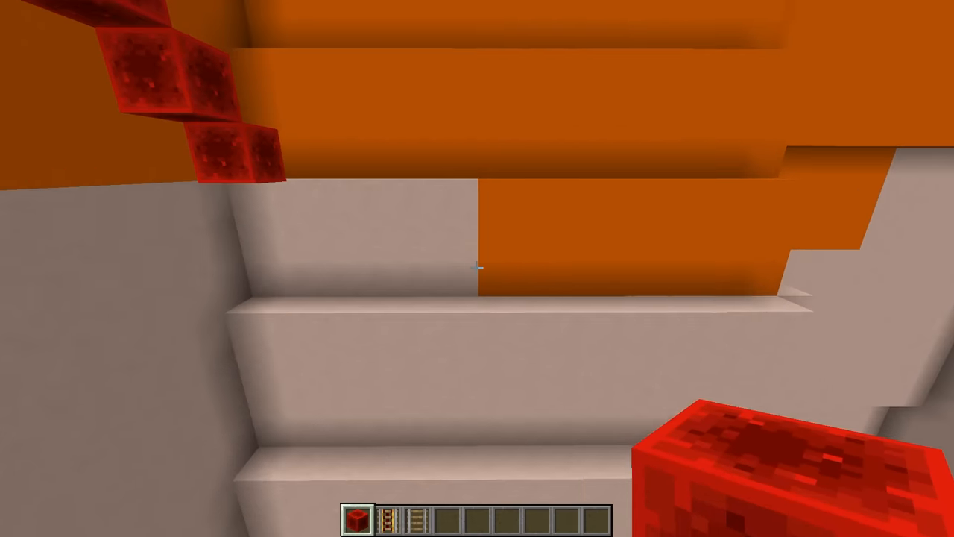
pyautogui.moveTo(478, 269)
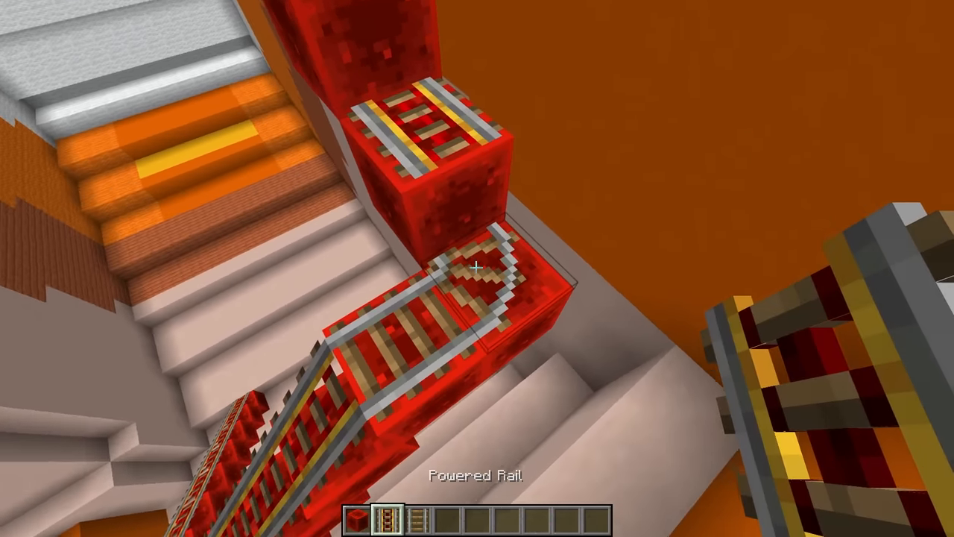
pyautogui.moveTo(478, 269)
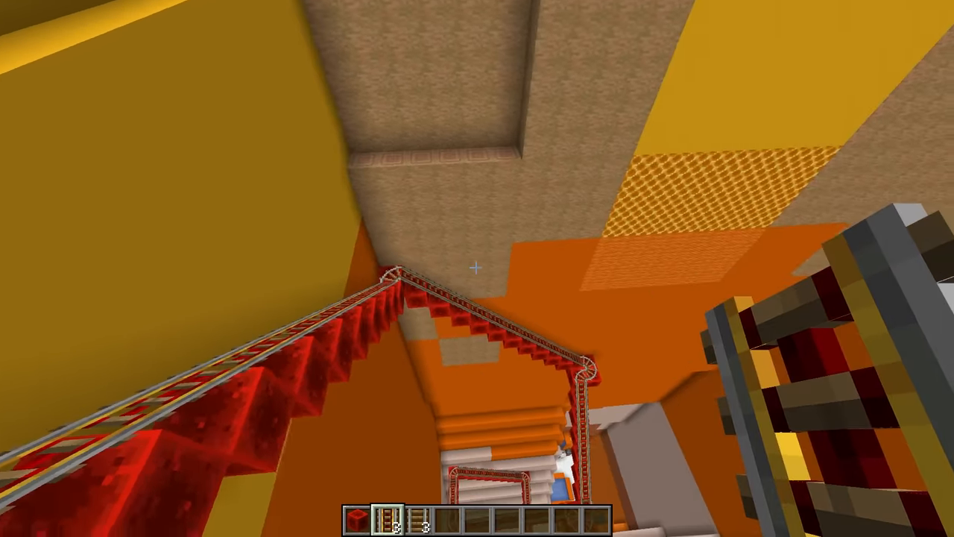
pyautogui.moveTo(477, 269)
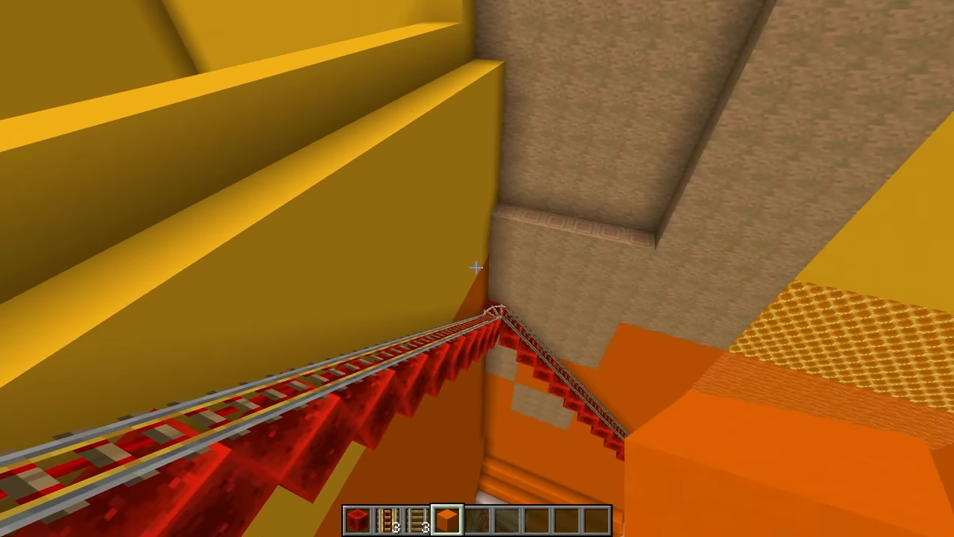
pyautogui.moveTo(477, 269)
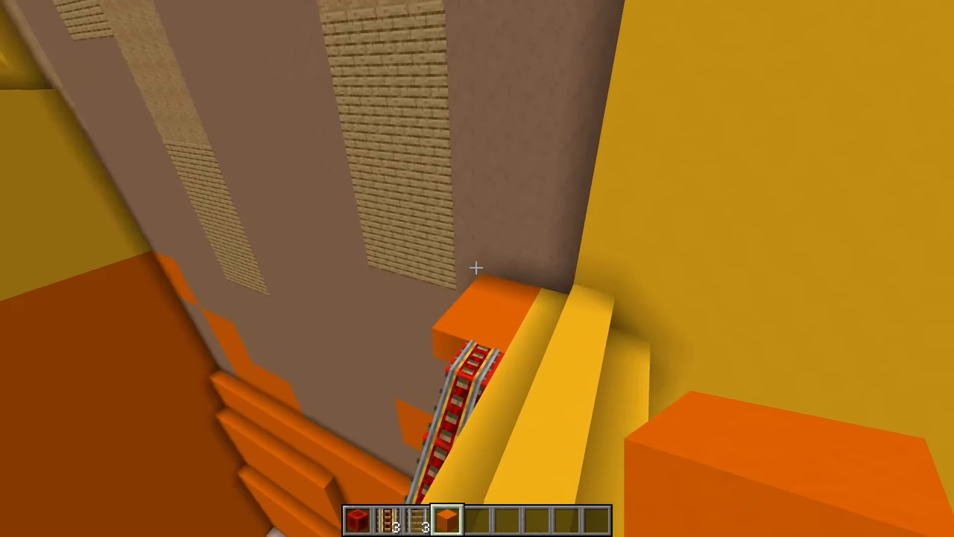
pyautogui.moveTo(477, 268)
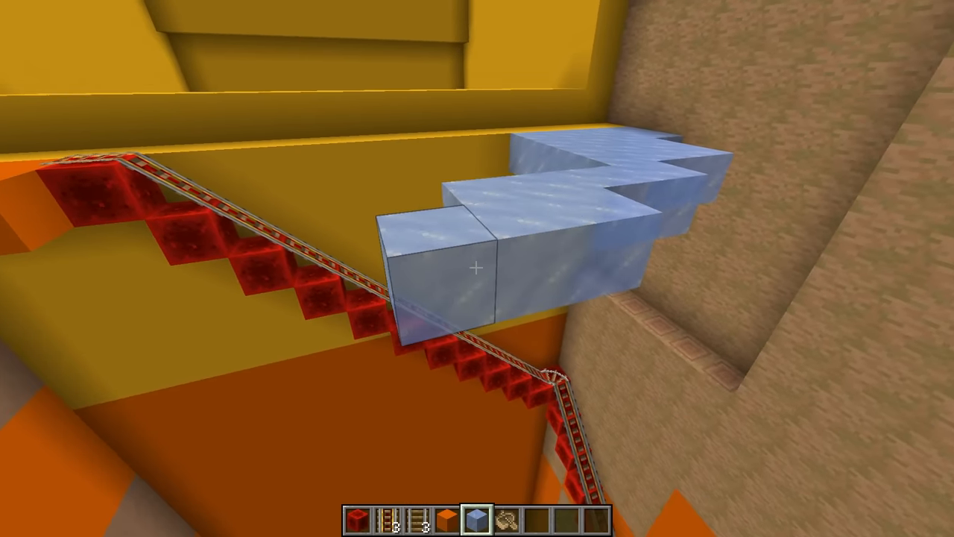
pyautogui.moveTo(477, 269)
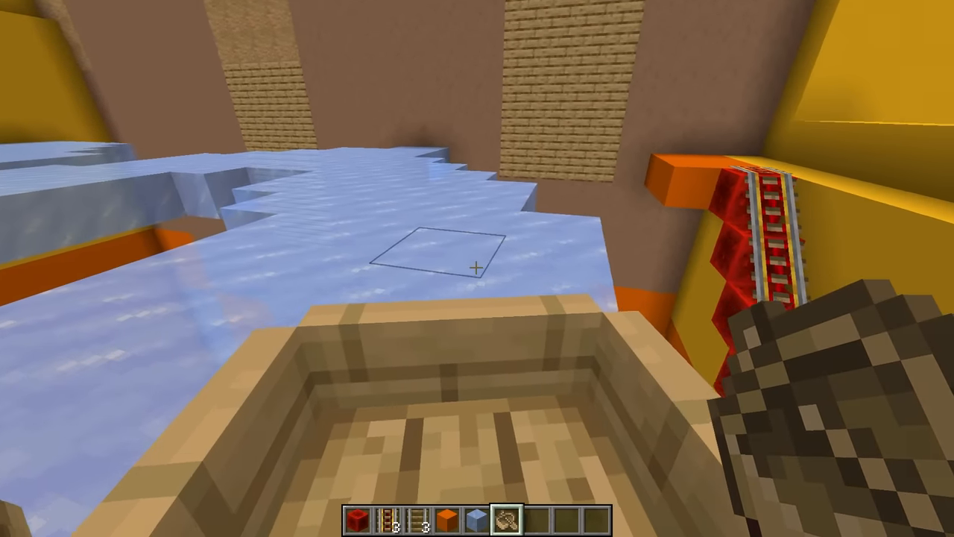
pyautogui.moveTo(477, 268)
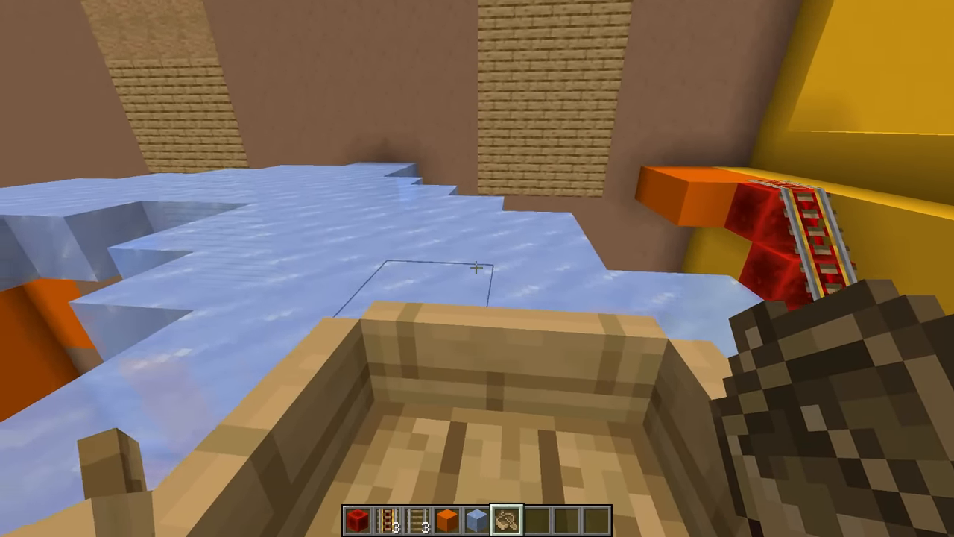
pyautogui.moveTo(478, 268)
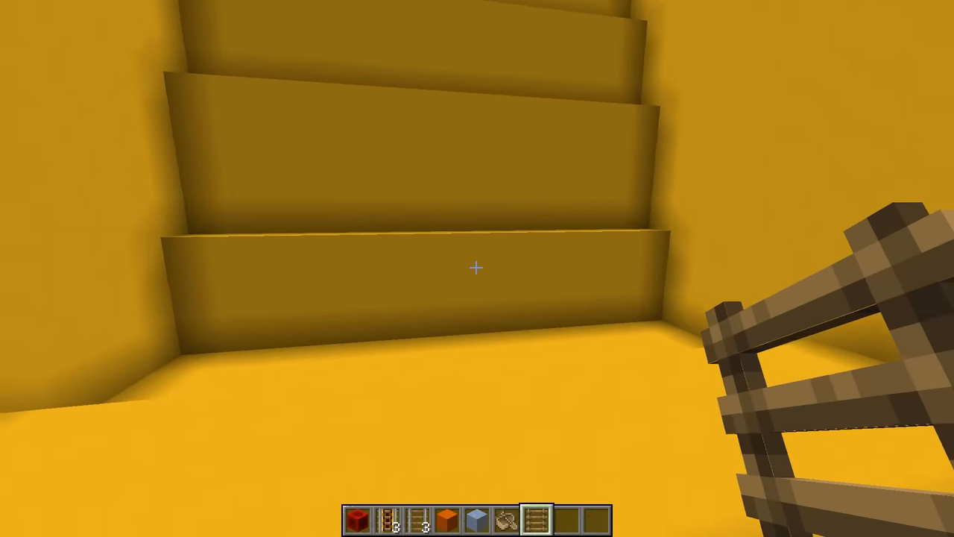
pyautogui.moveTo(477, 268)
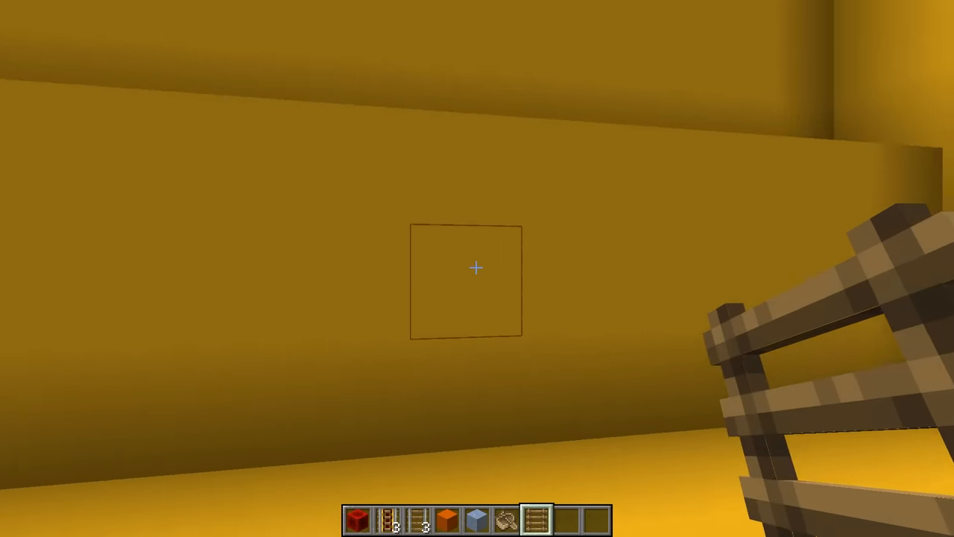
pyautogui.moveTo(478, 268)
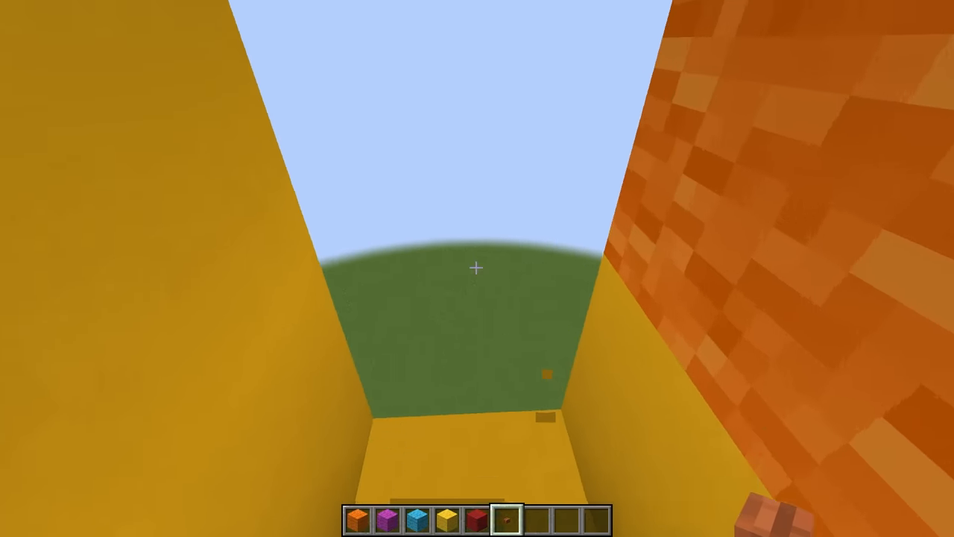
pyautogui.moveTo(477, 268)
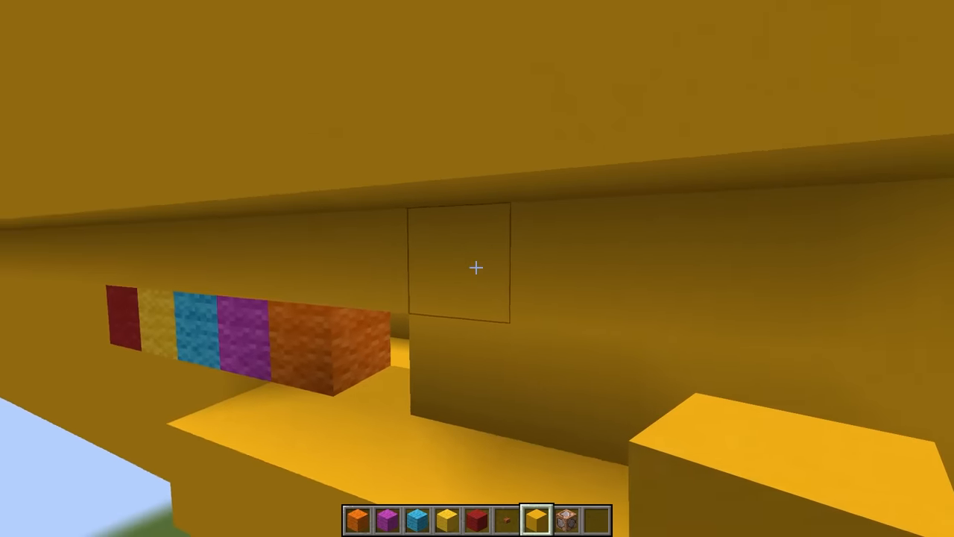
pyautogui.moveTo(477, 268)
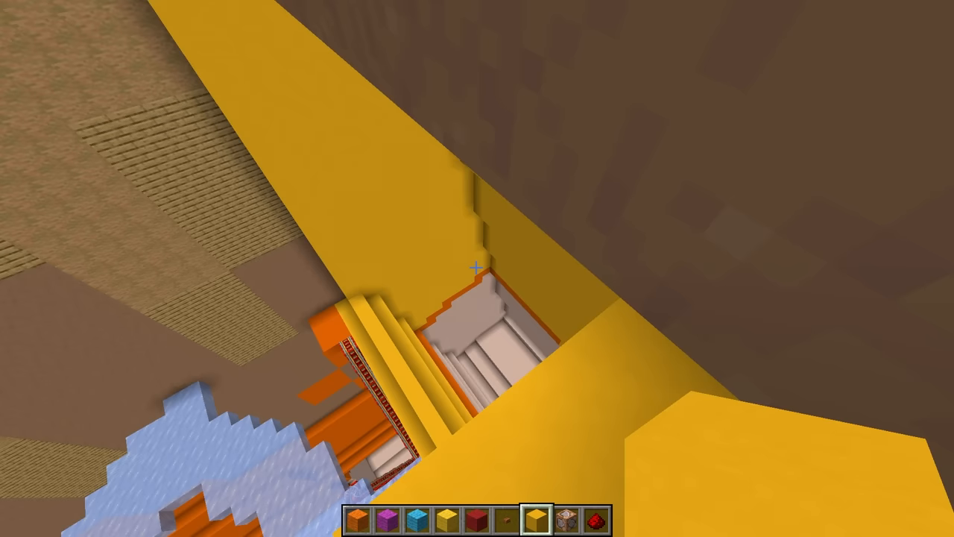
pyautogui.moveTo(477, 268)
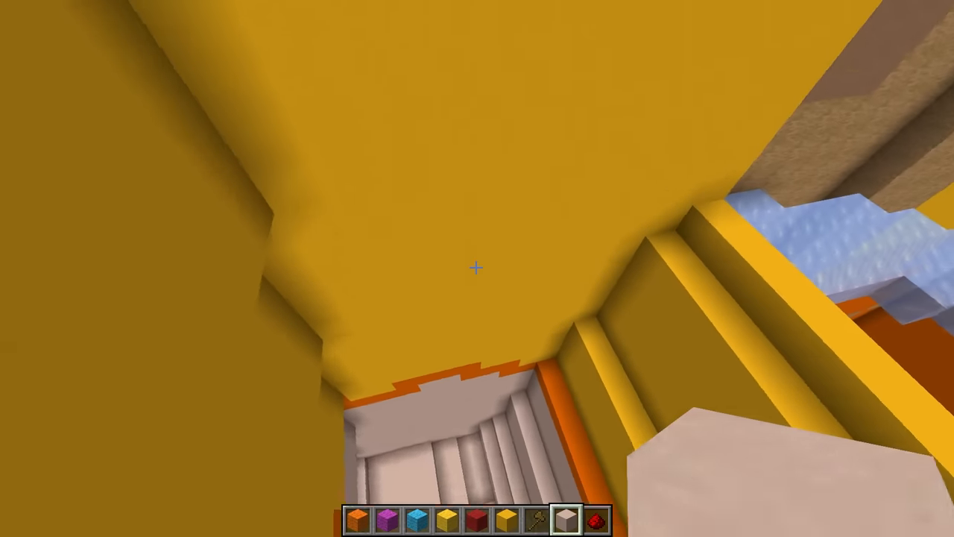
pyautogui.moveTo(477, 268)
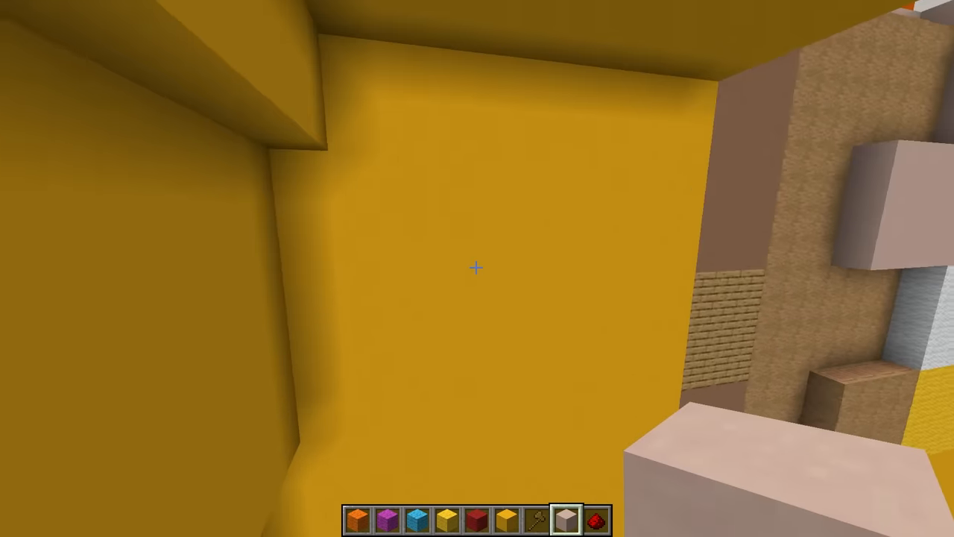
# Step: Select the wool in hotbar slot 5 for the parkour bars across the yellow shaft
pyautogui.press('5')
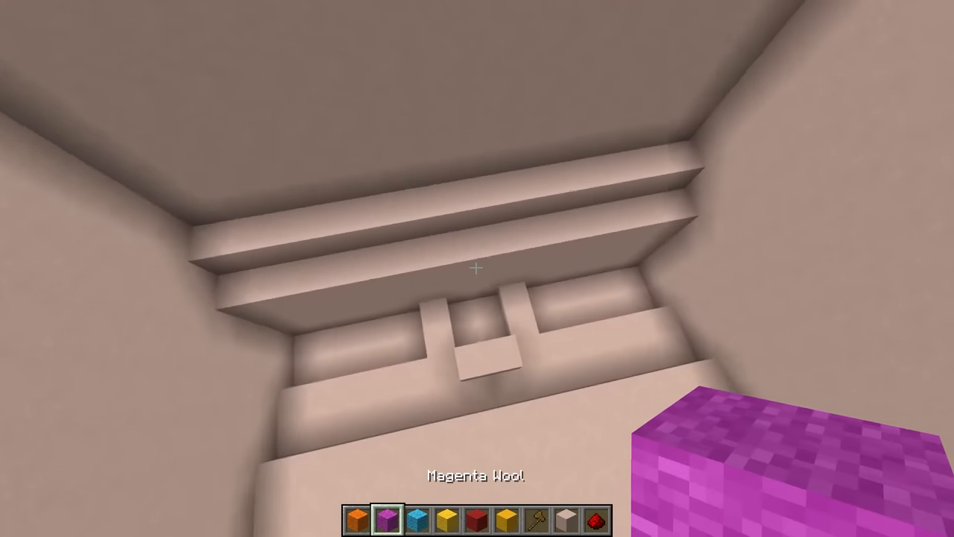
pyautogui.moveTo(477, 268)
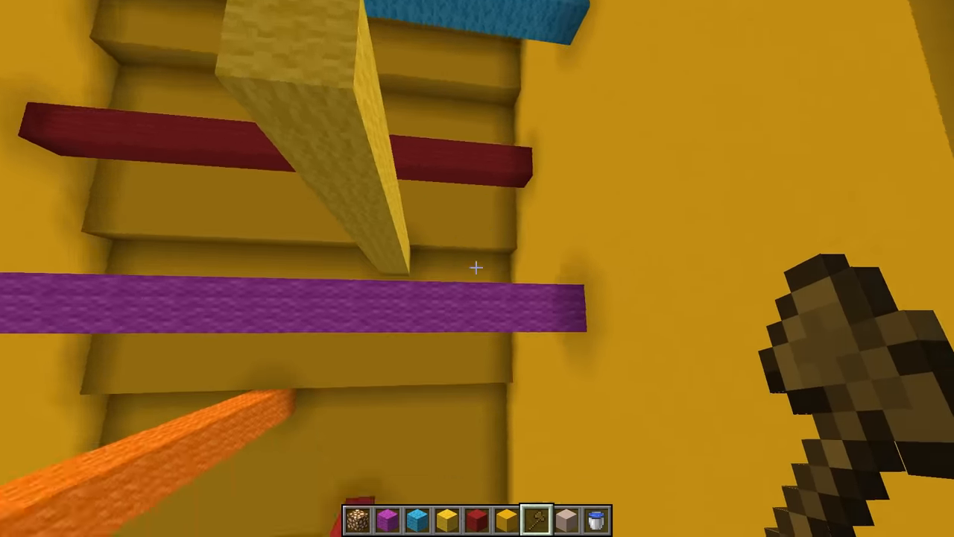
# Step: Set glowstone into the yellow floor to light the interior passage
pyautogui.click(477, 268)
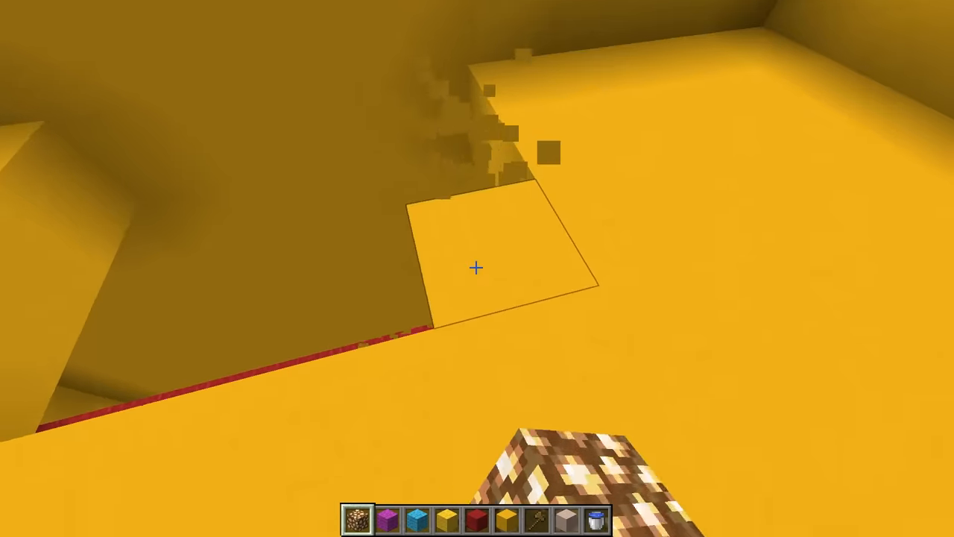
pyautogui.moveTo(477, 268)
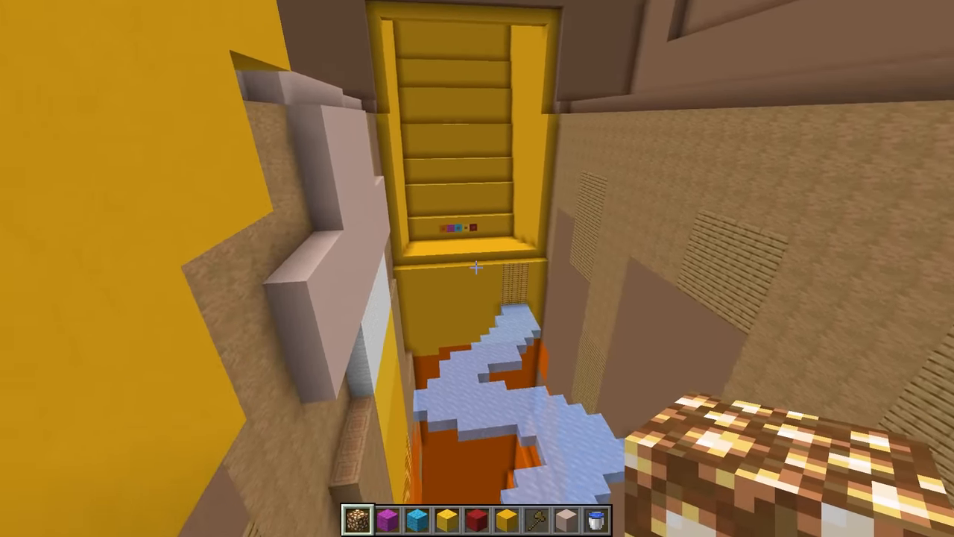
pyautogui.moveTo(477, 268)
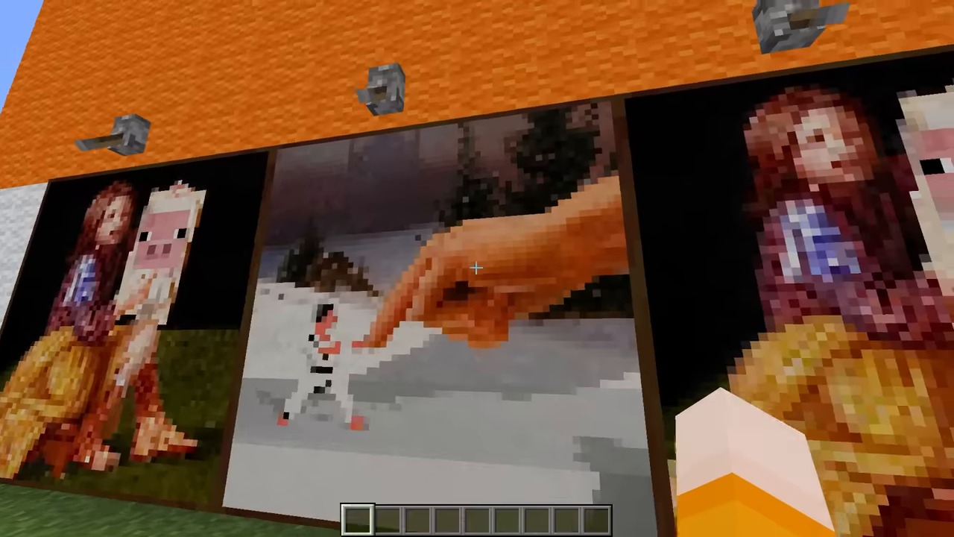
pyautogui.moveTo(478, 269)
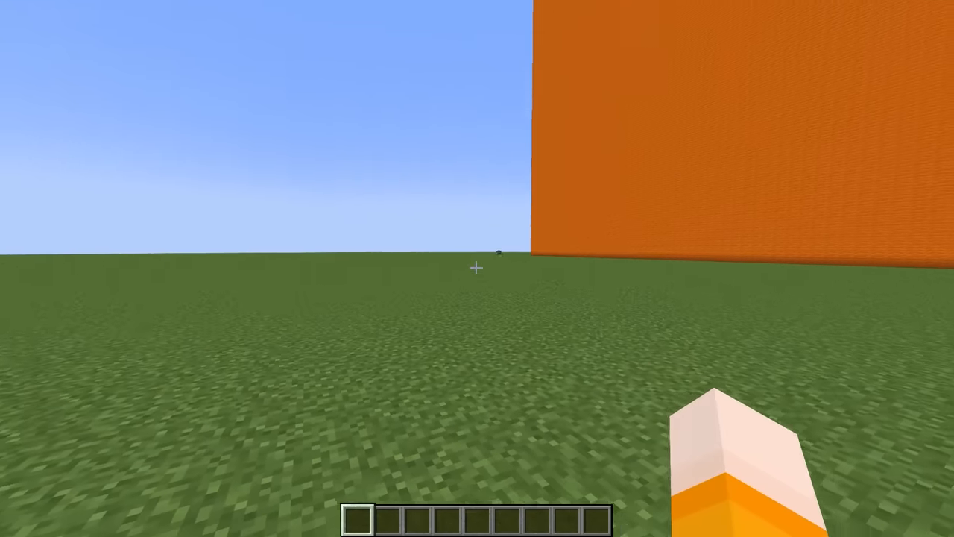
pyautogui.moveTo(477, 268)
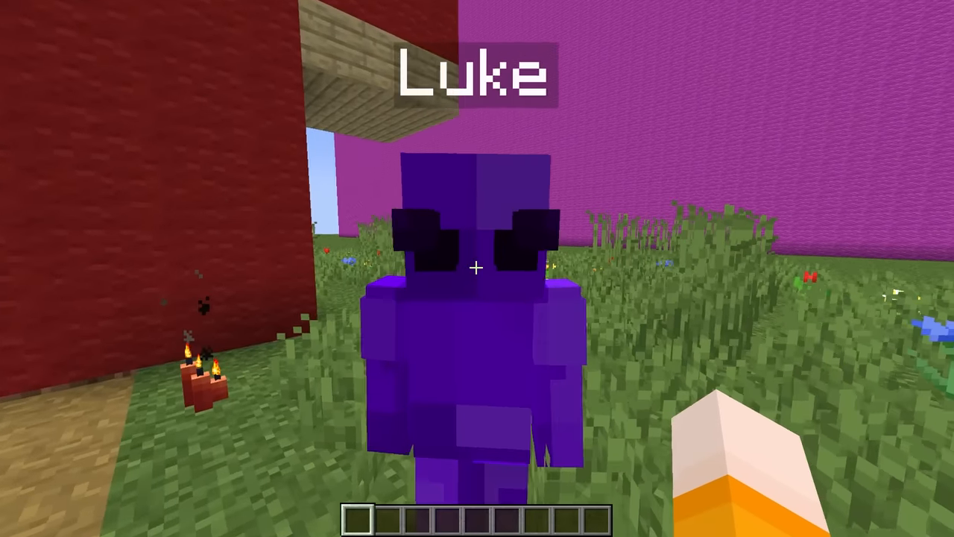
pyautogui.moveTo(478, 268)
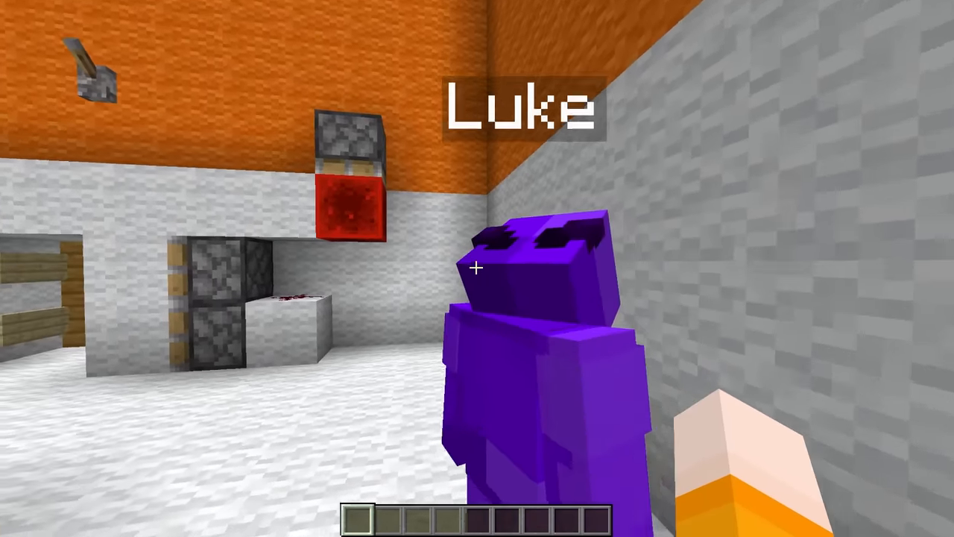
pyautogui.moveTo(477, 223)
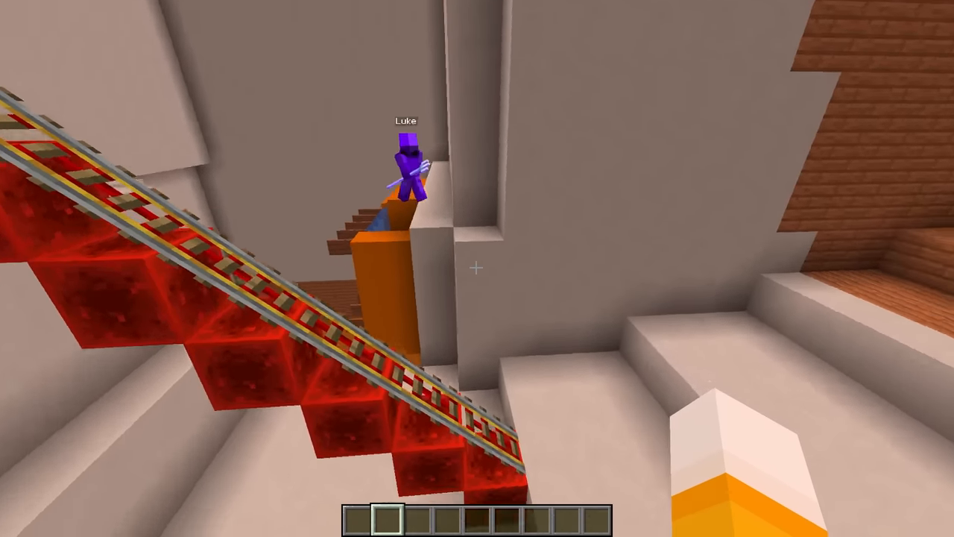
pyautogui.moveTo(477, 268)
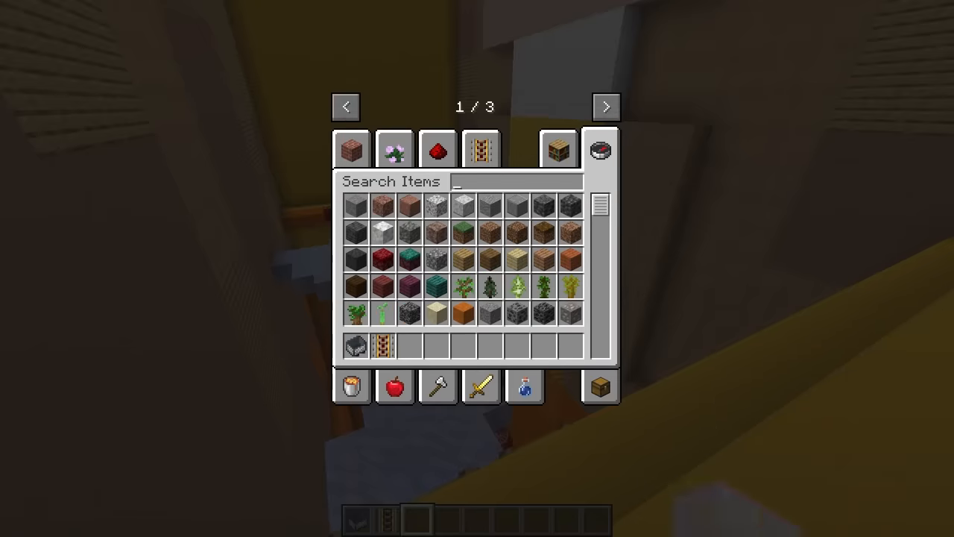
pyautogui.press('Escape')
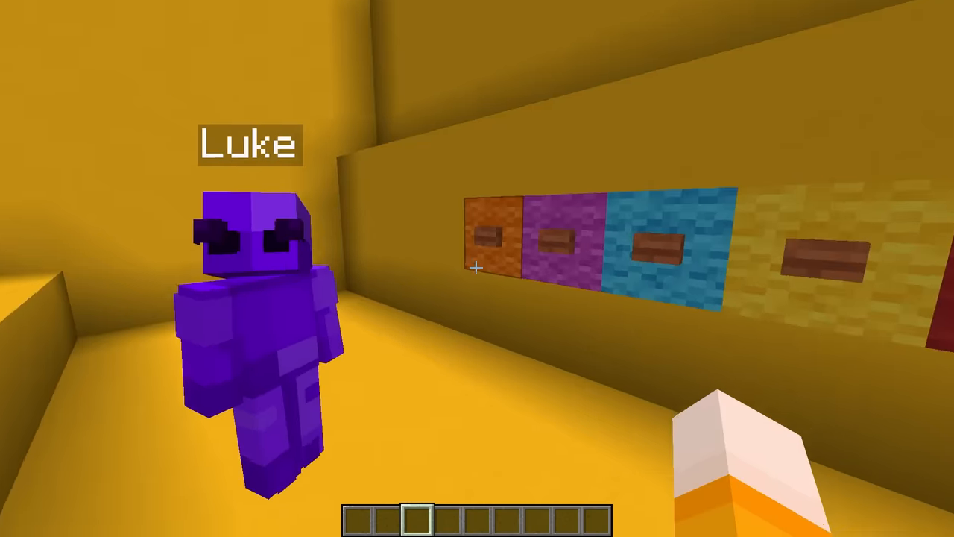
pyautogui.moveTo(477, 268)
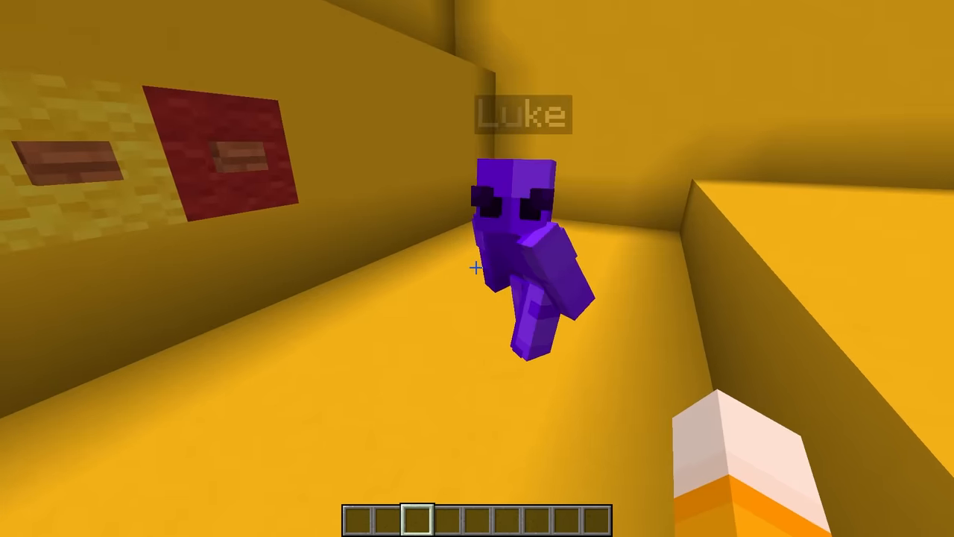
pyautogui.moveTo(478, 268)
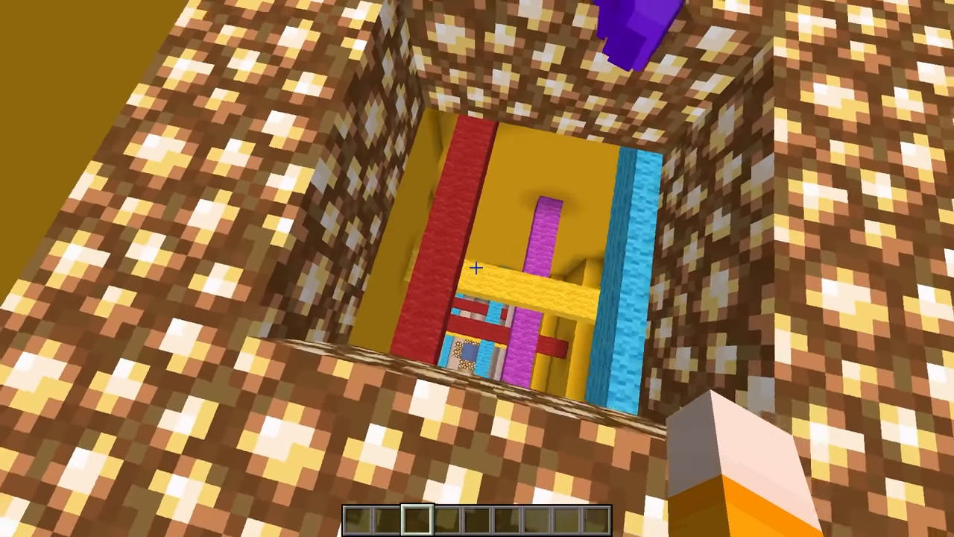
pyautogui.moveTo(477, 268)
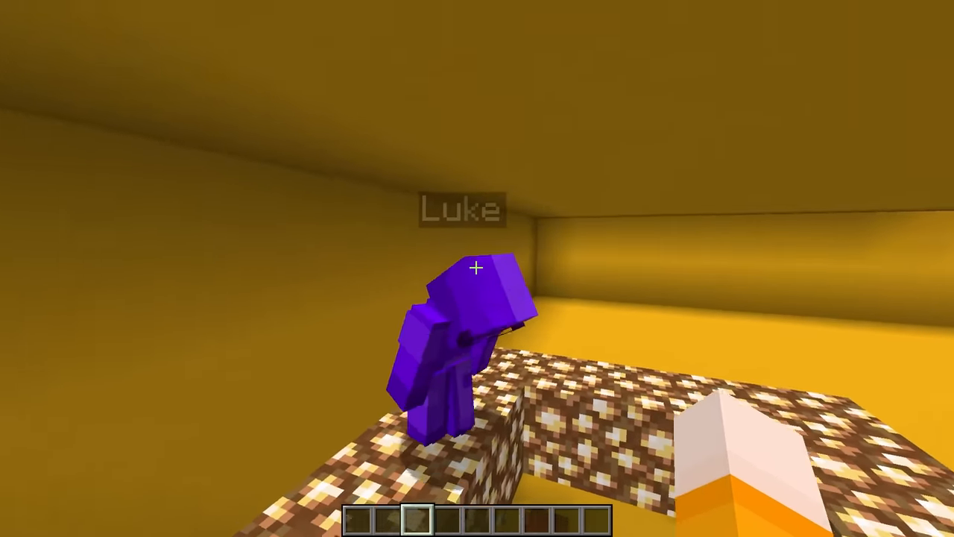